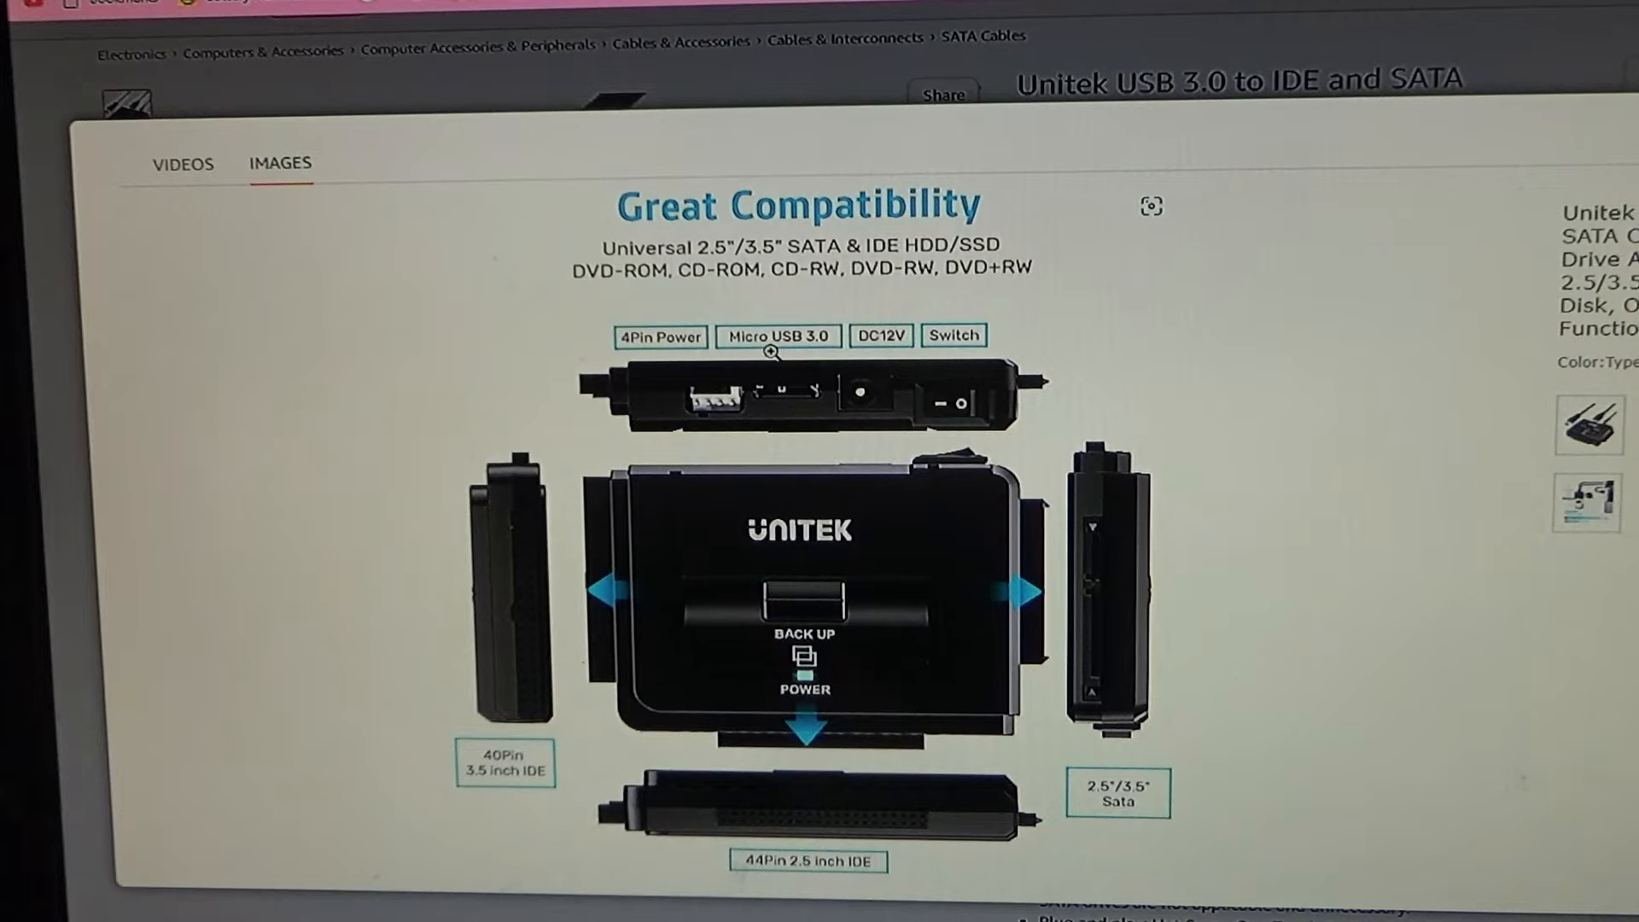
mouse_move(873, 355)
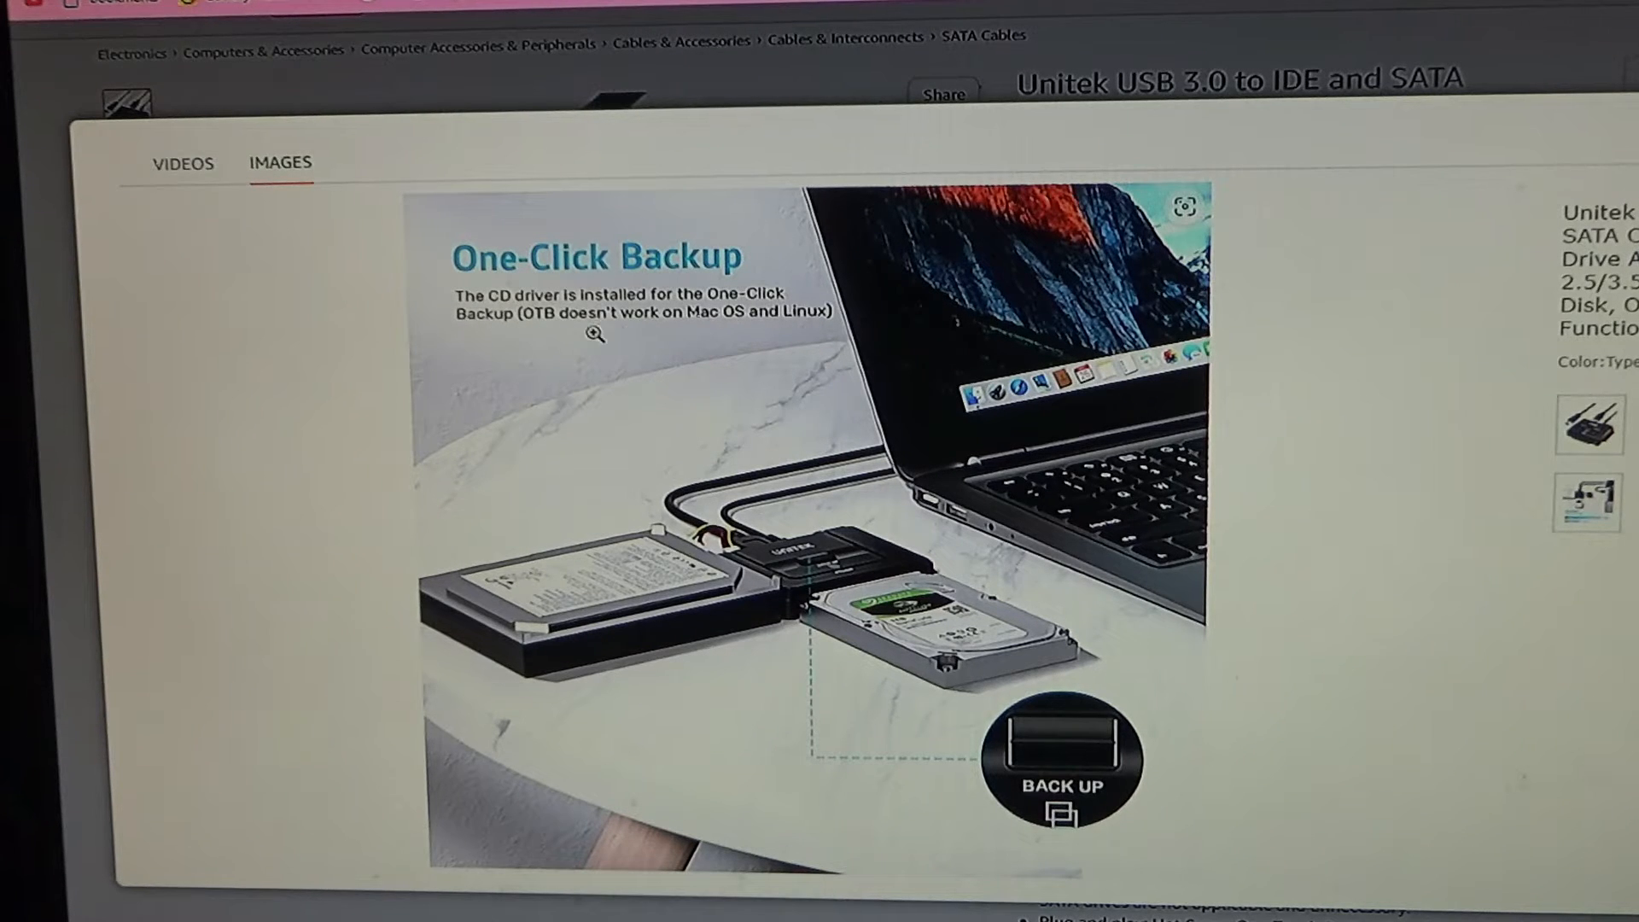
mouse_move(782, 343)
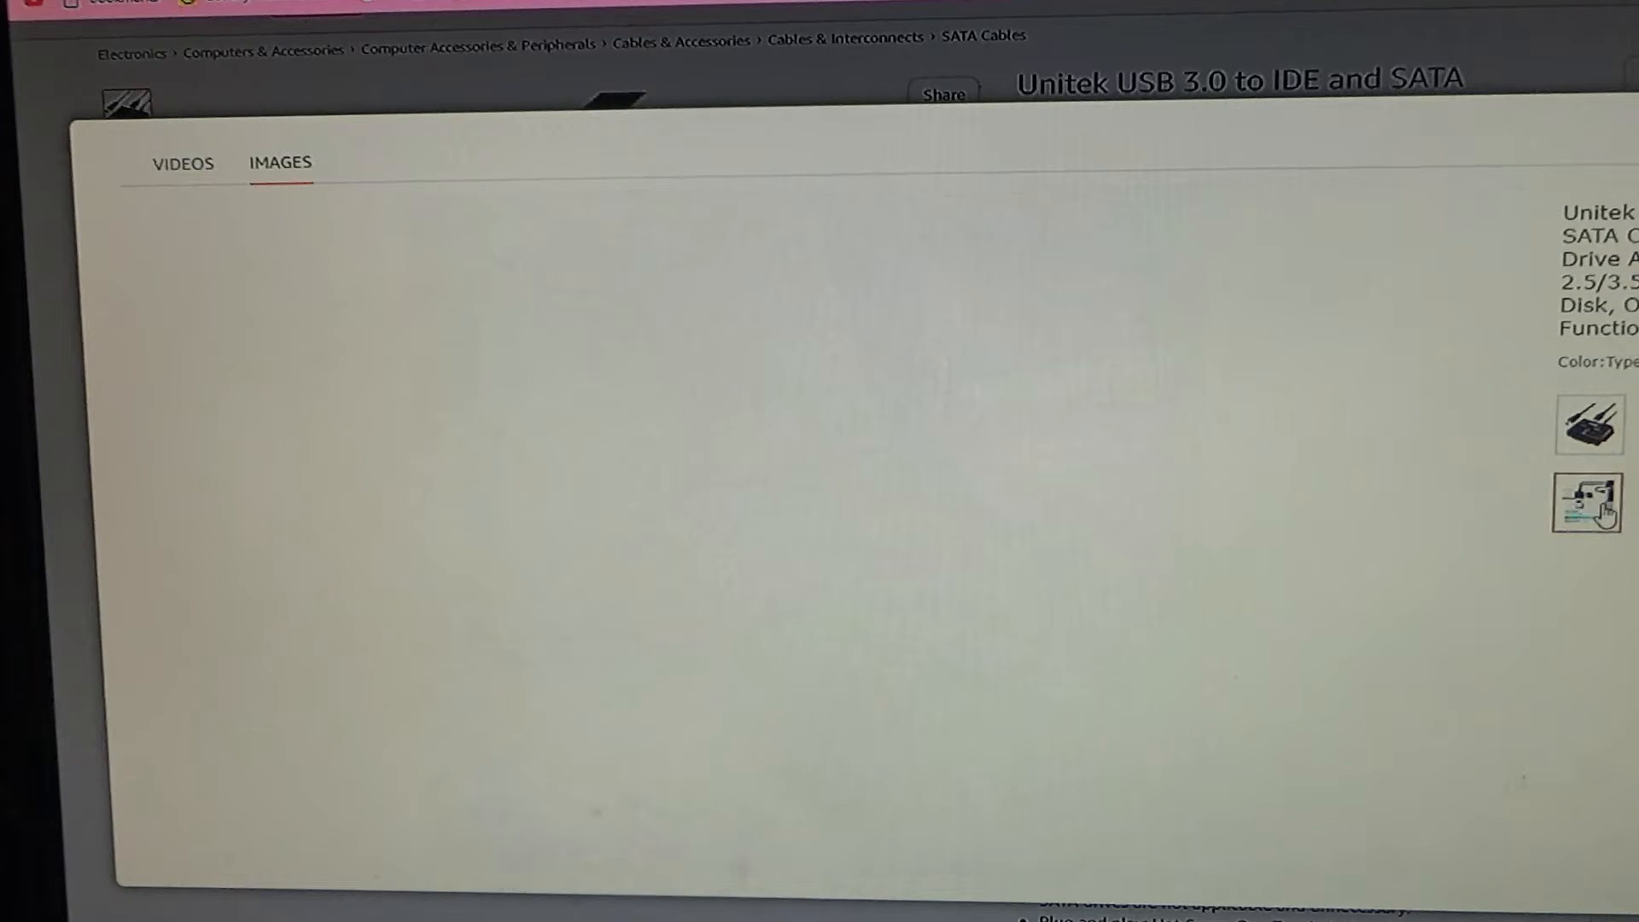
- Show the adapter's SuperSpeed 5 Gbps transfer-rate image in the gallery
left_click(1588, 503)
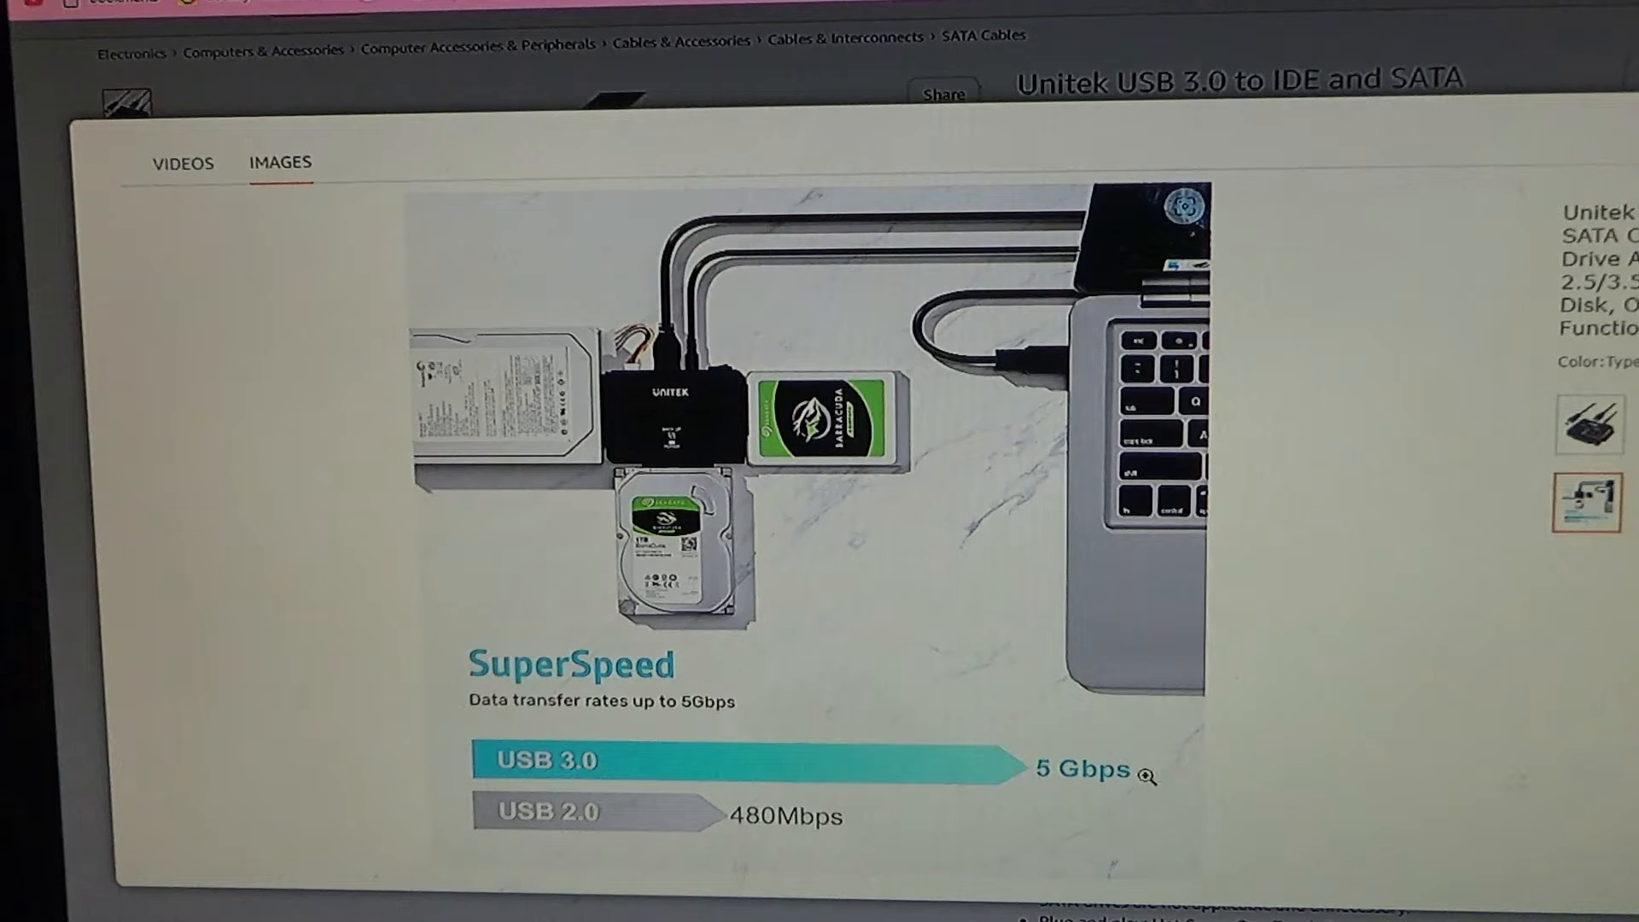
mouse_move(776, 843)
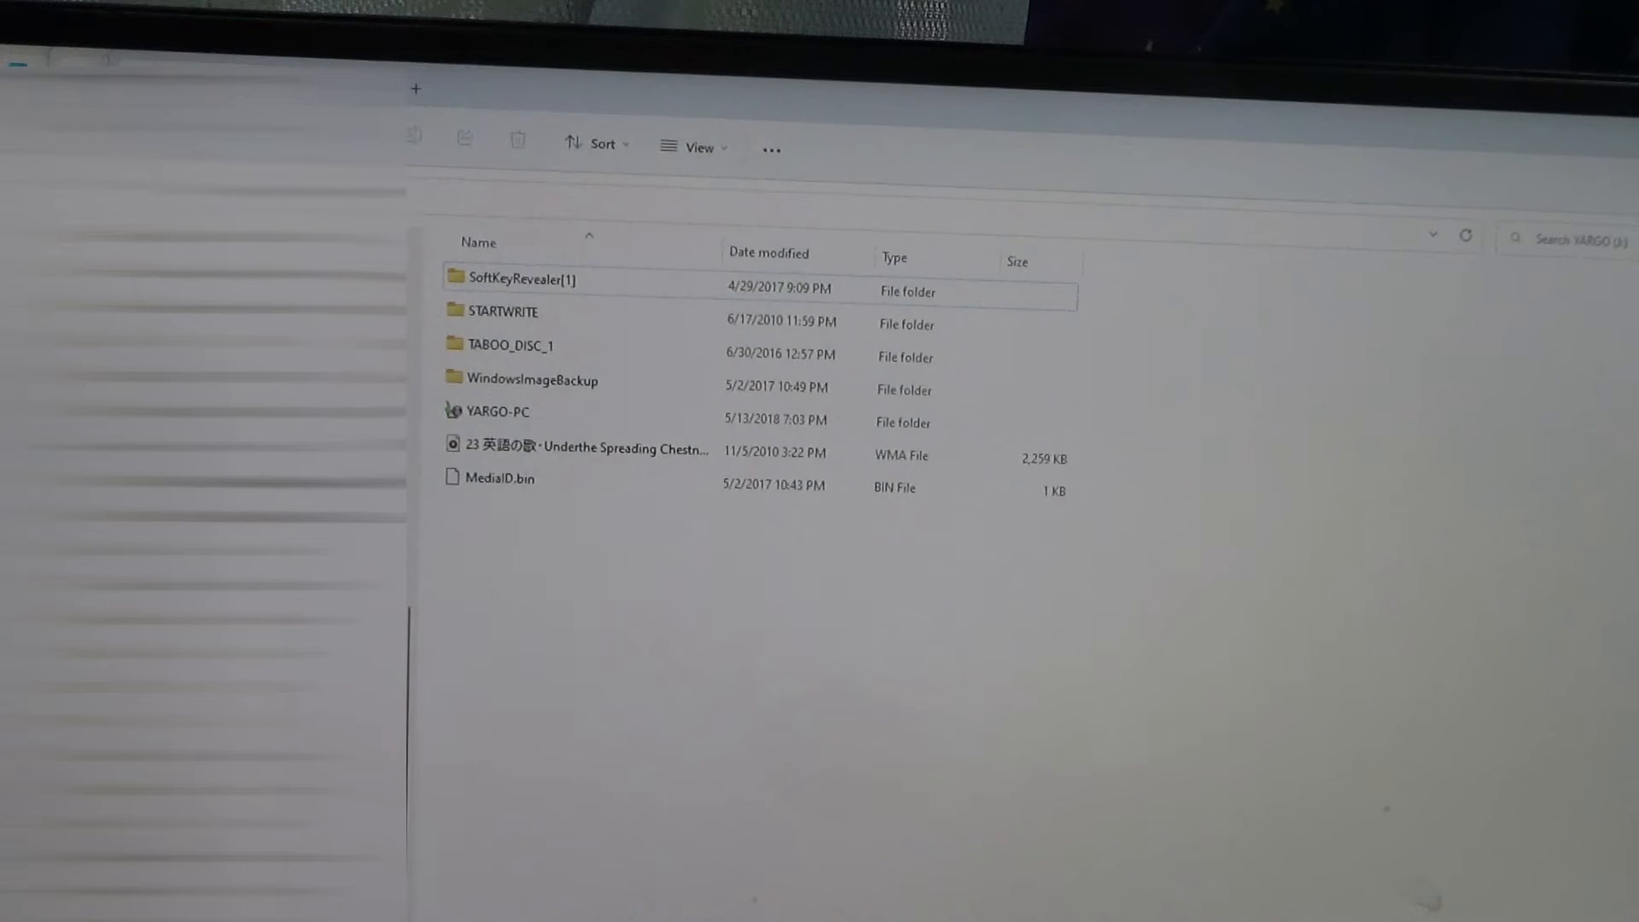
- Open the connected drive and browse its root folders, selecting Downloads
double_click(532, 379)
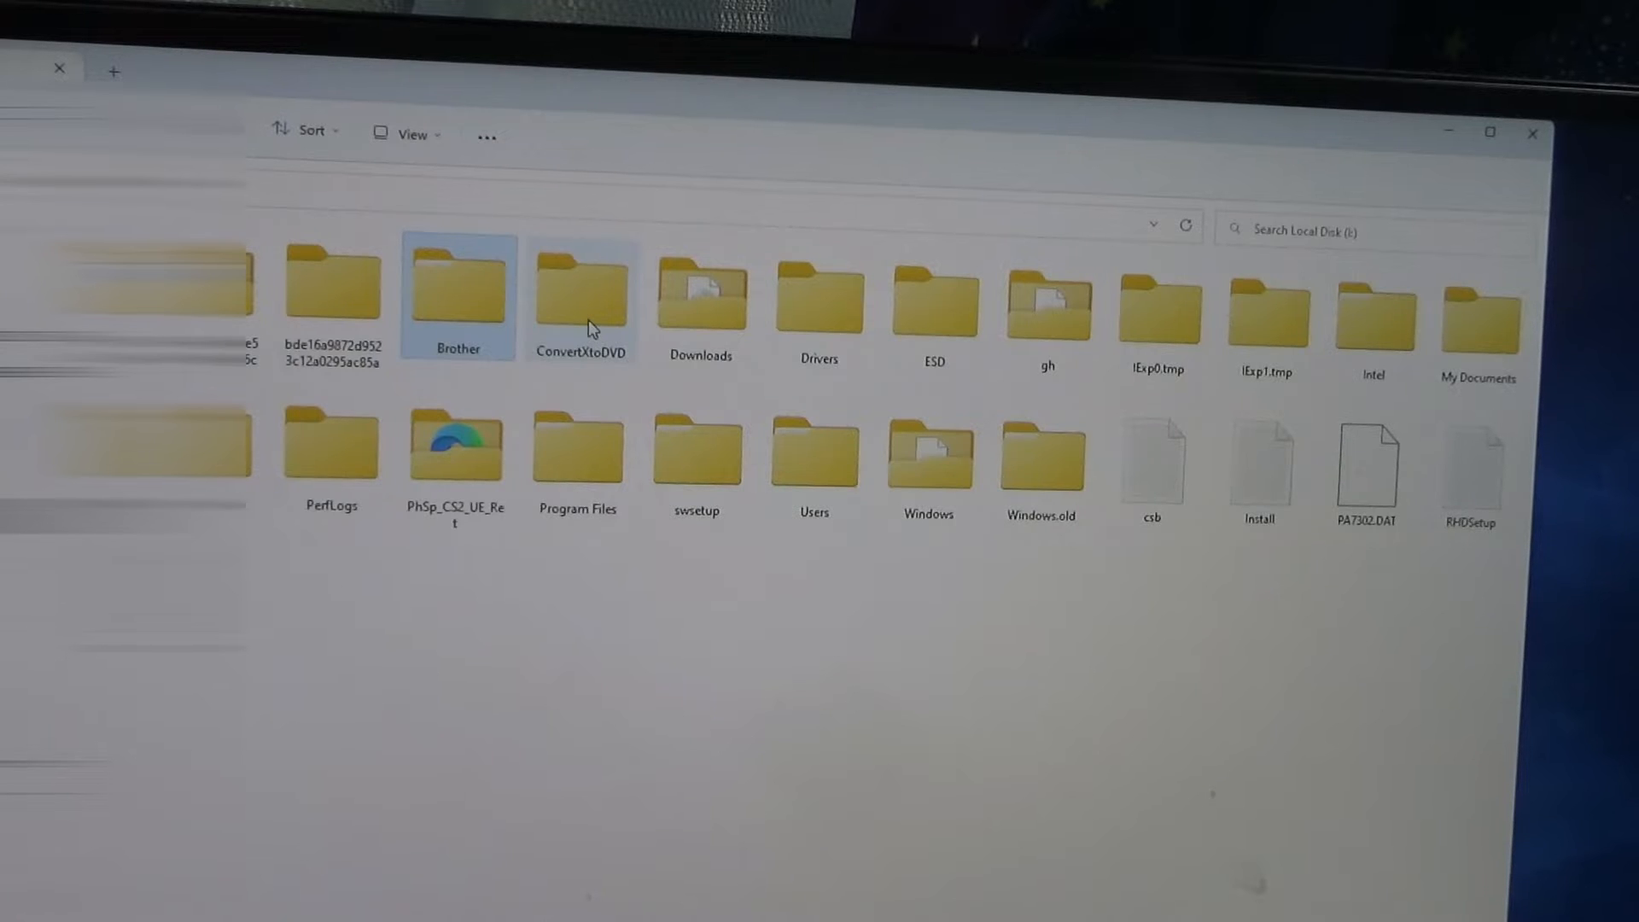
left_click(700, 293)
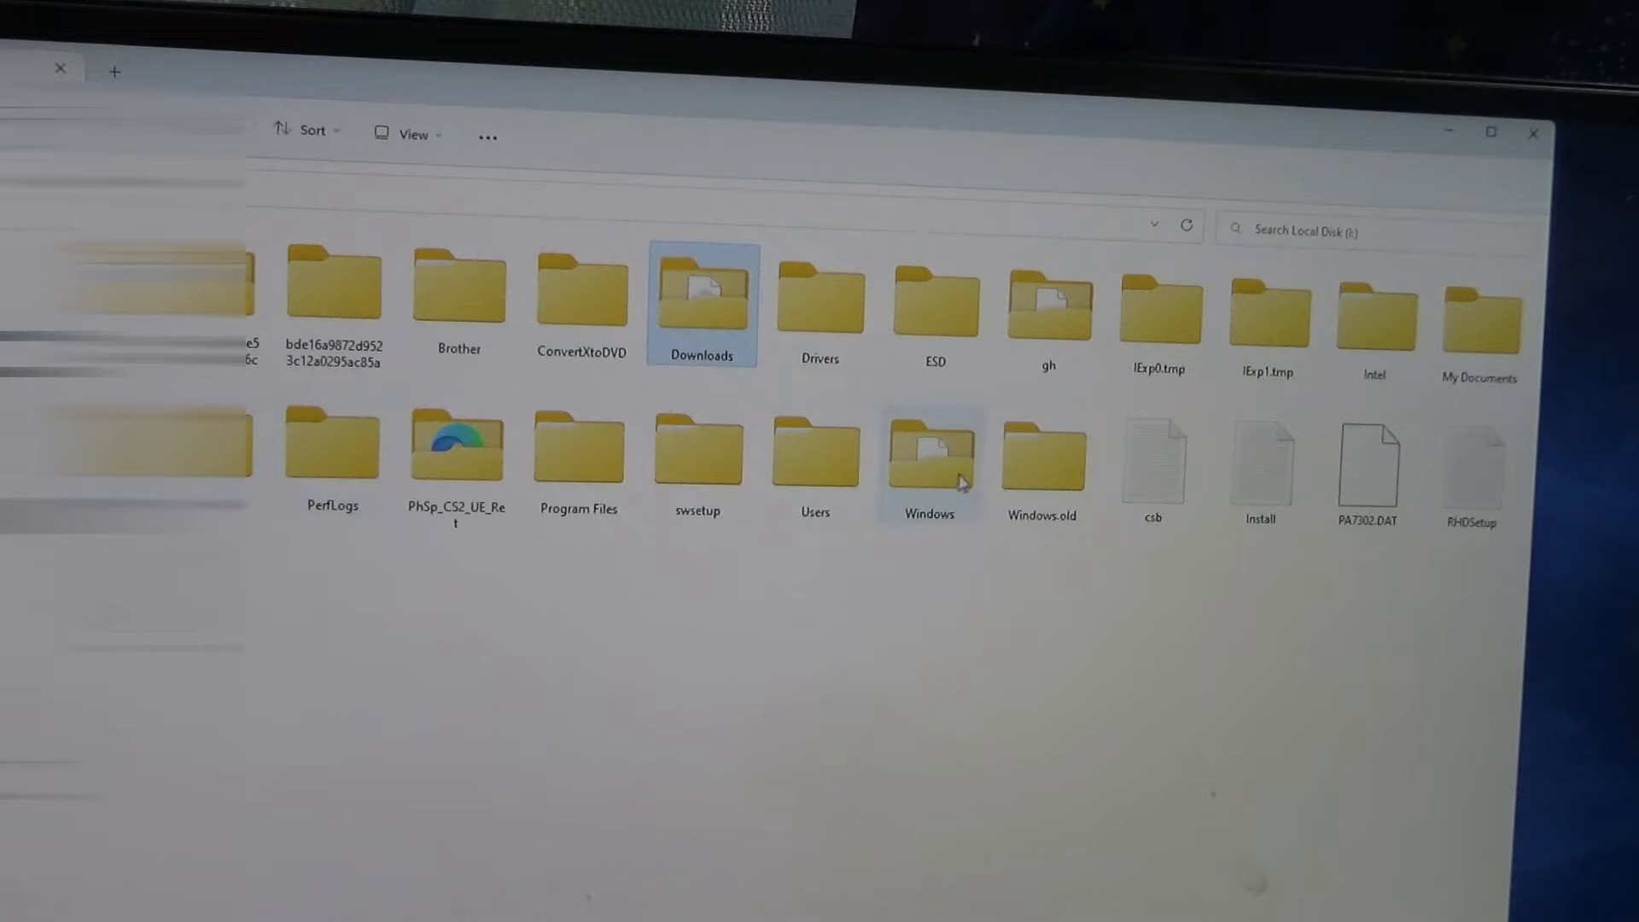
left_click(814, 450)
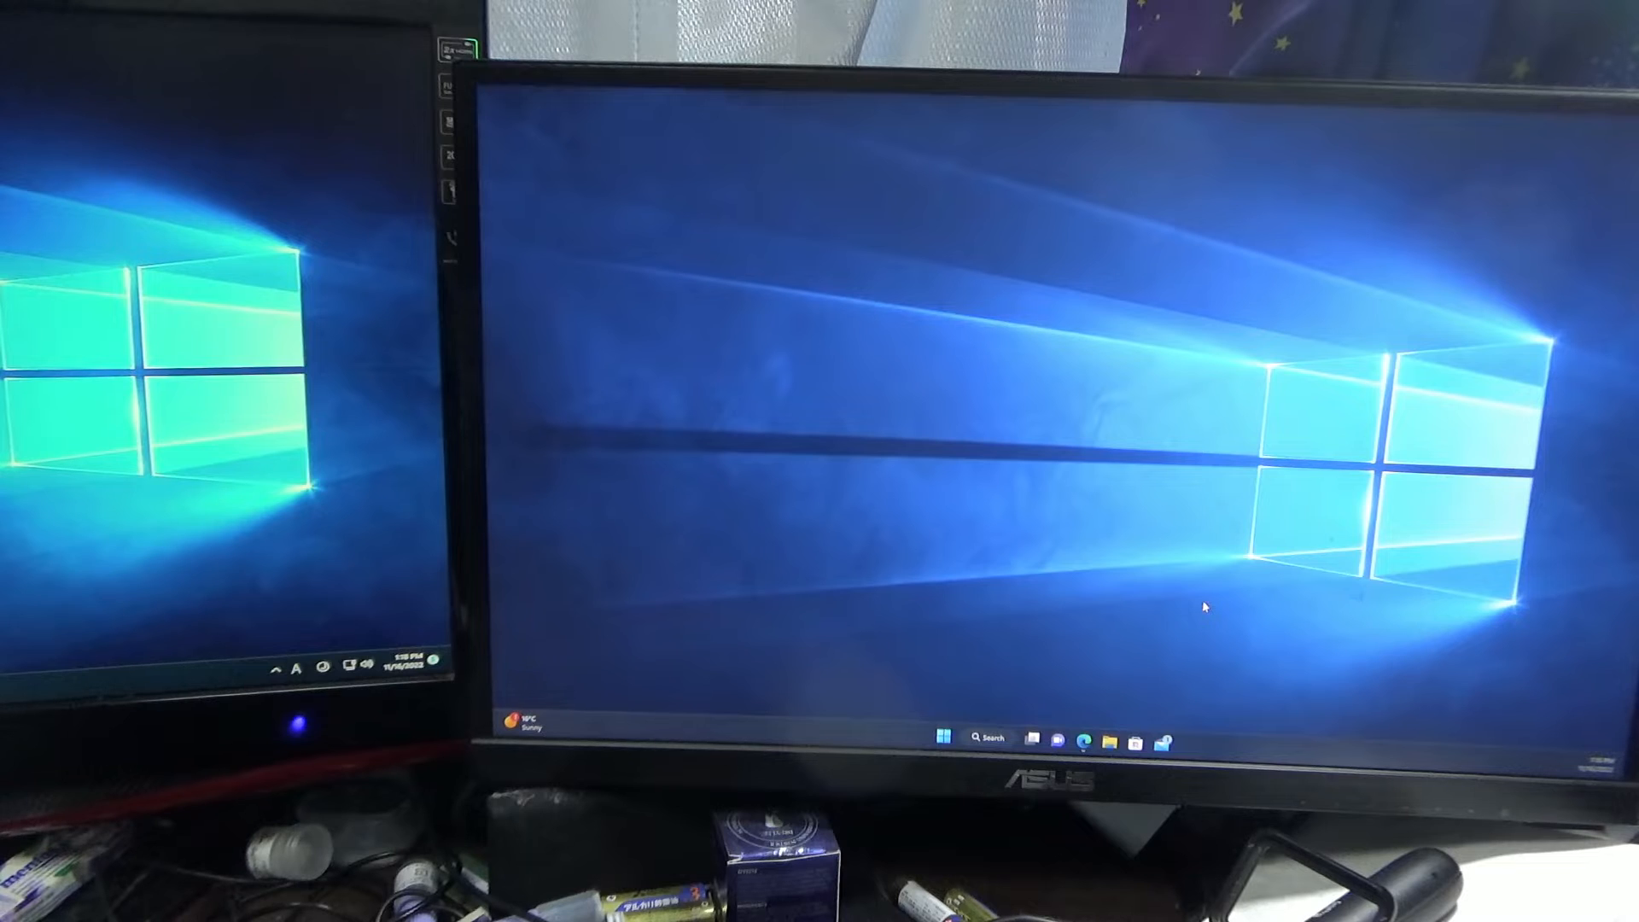
- Open the Mieko (J:) drive in File Explorer and view the 78 folder
left_click(1112, 738)
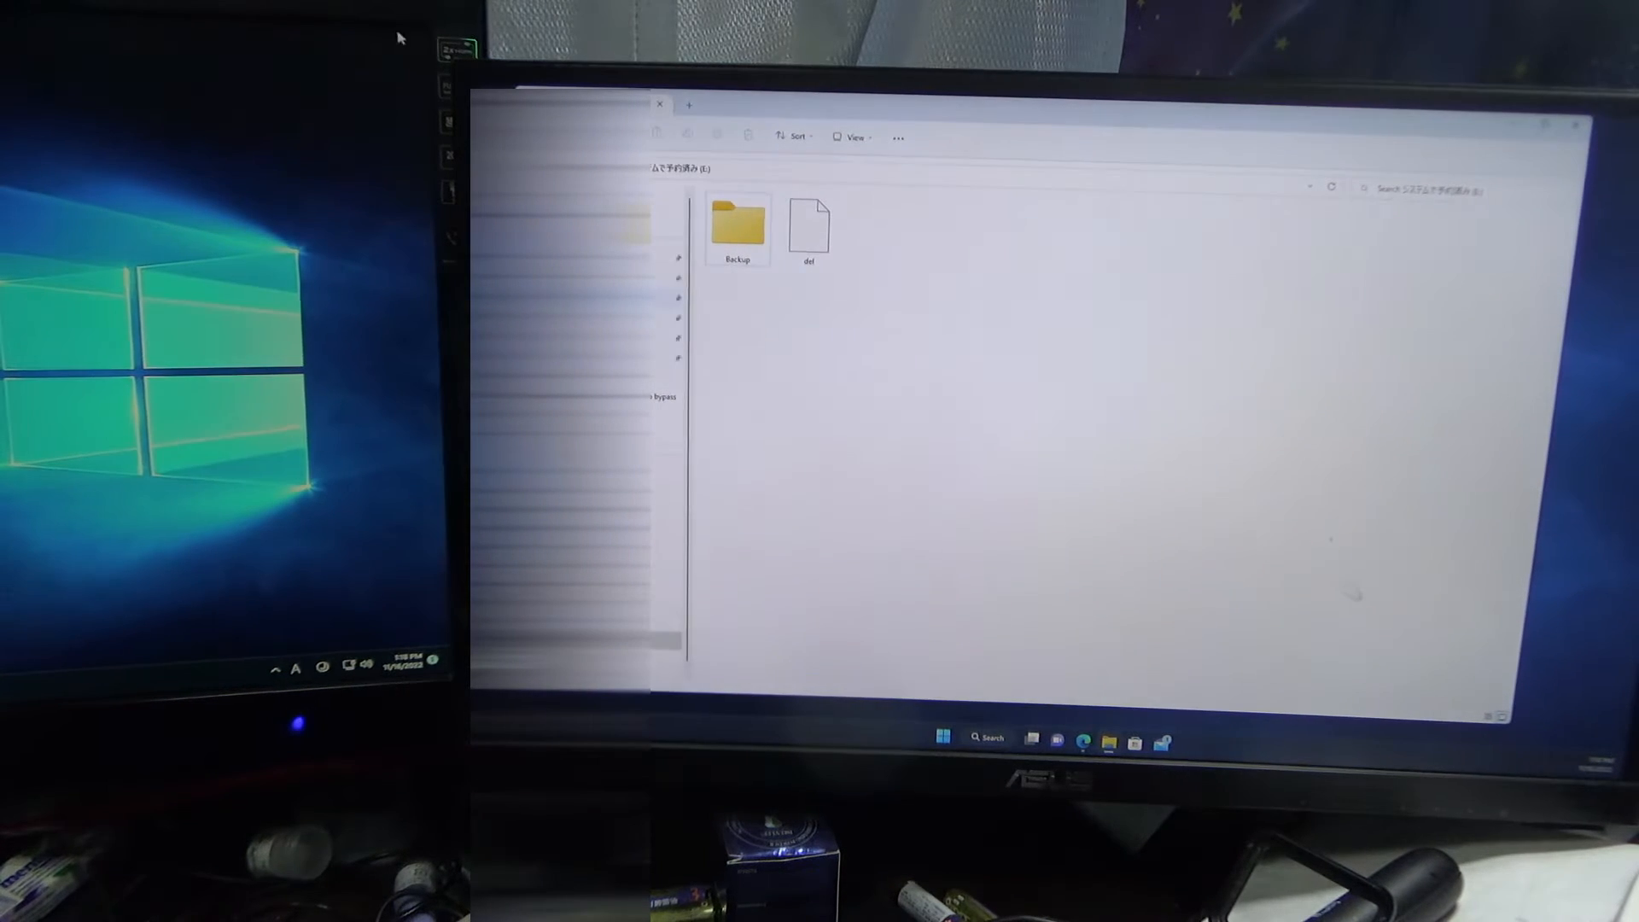
mouse_move(1054, 577)
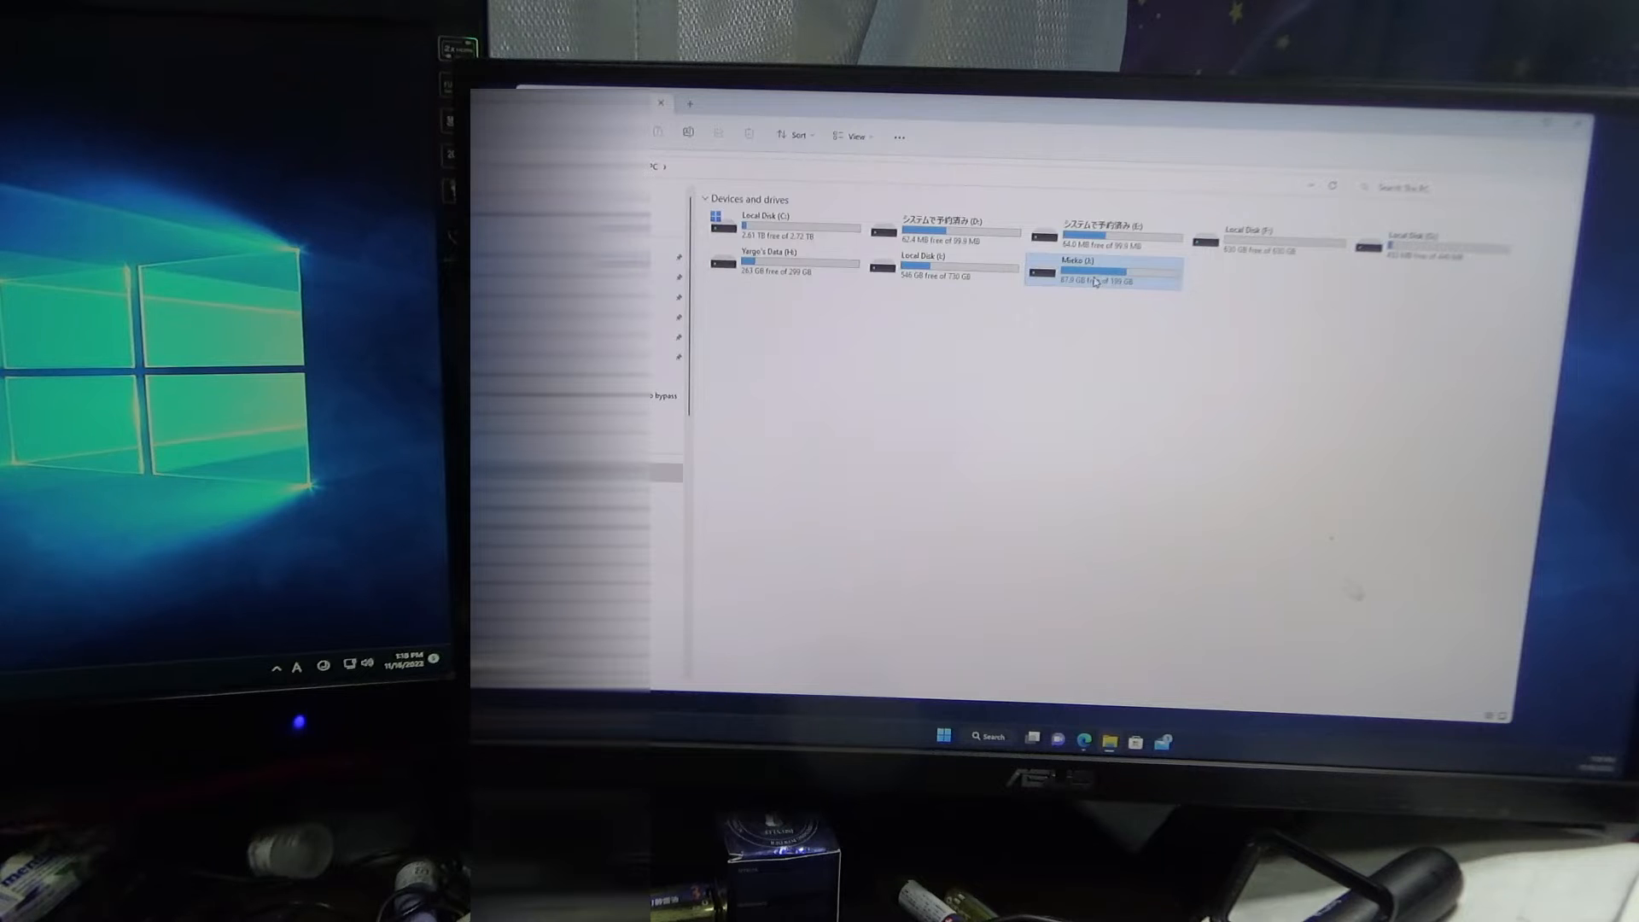
double_click(1087, 261)
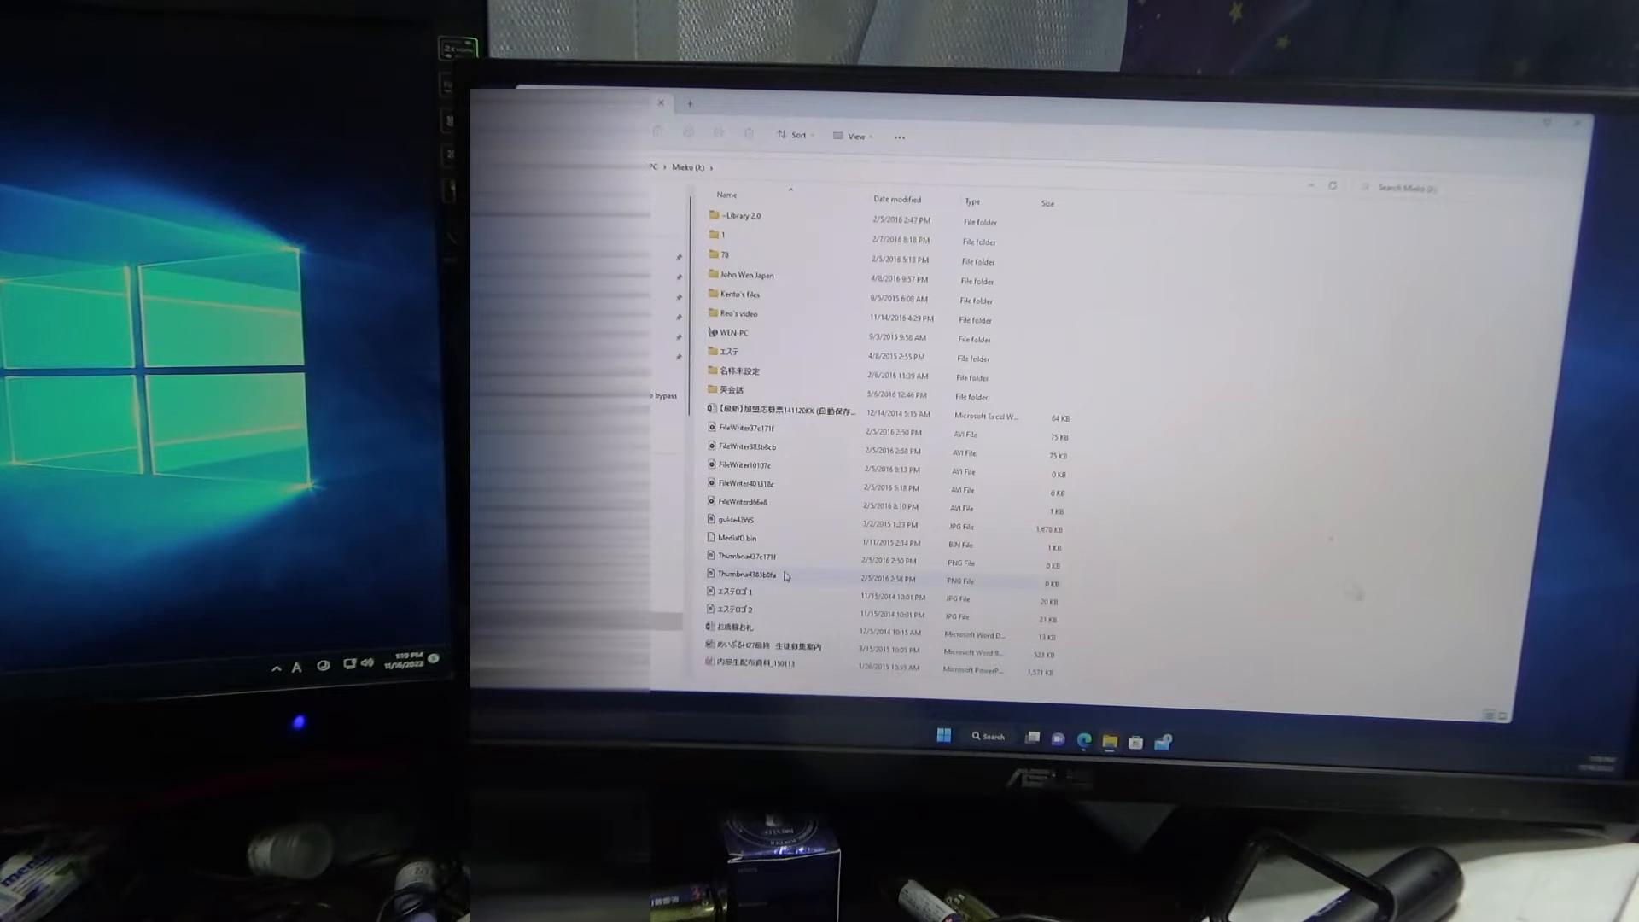
left_click(753, 555)
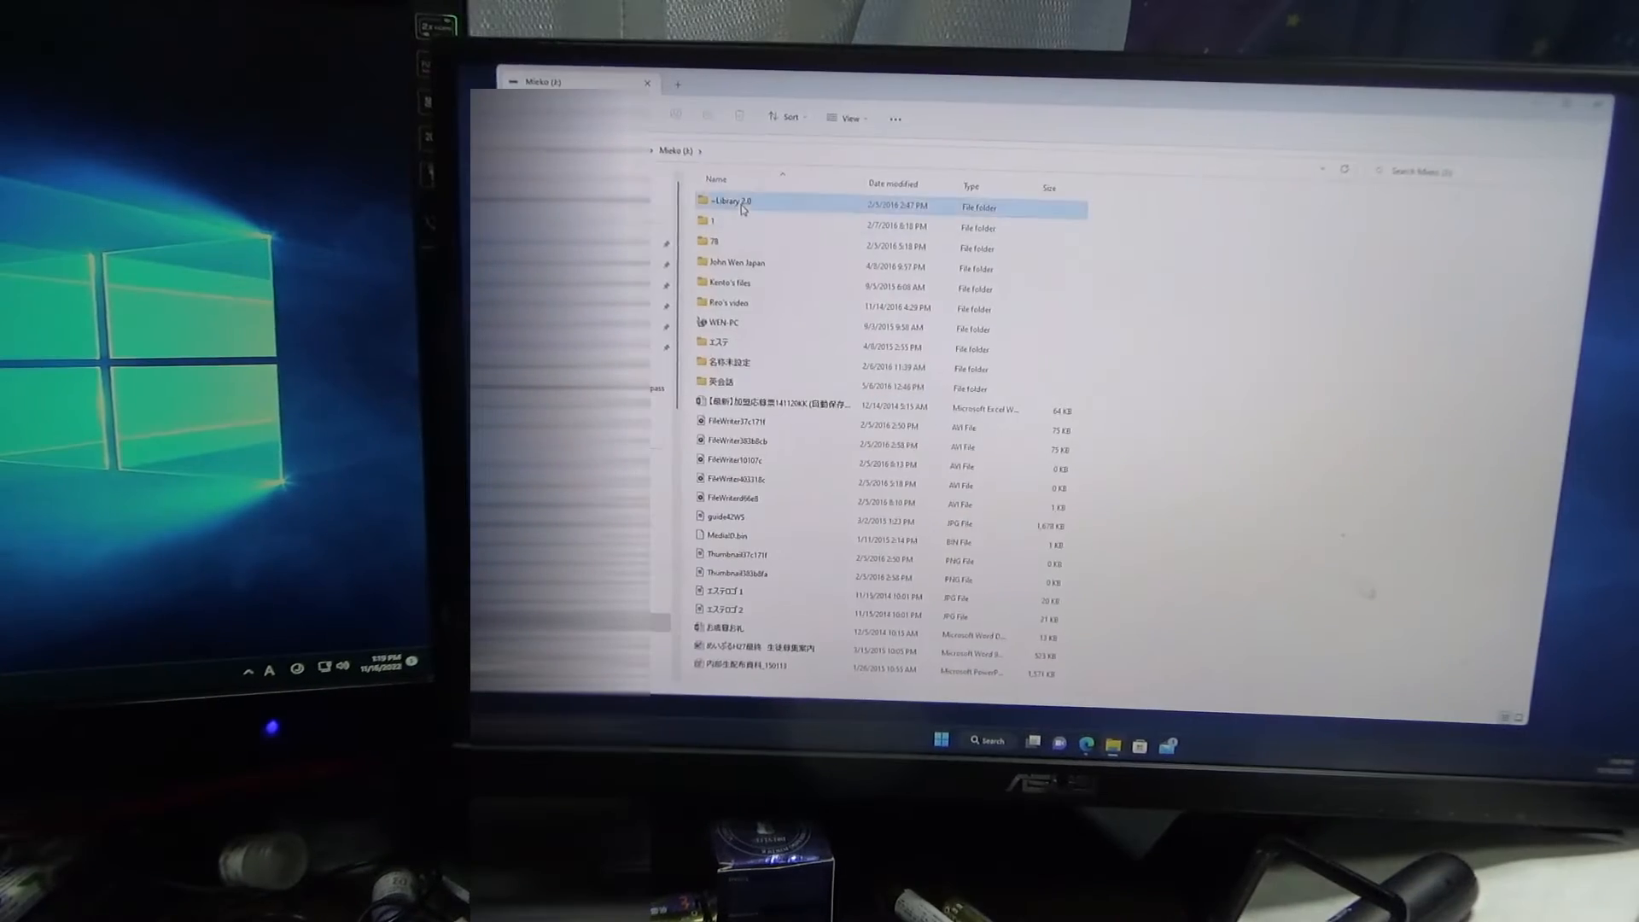
double_click(728, 200)
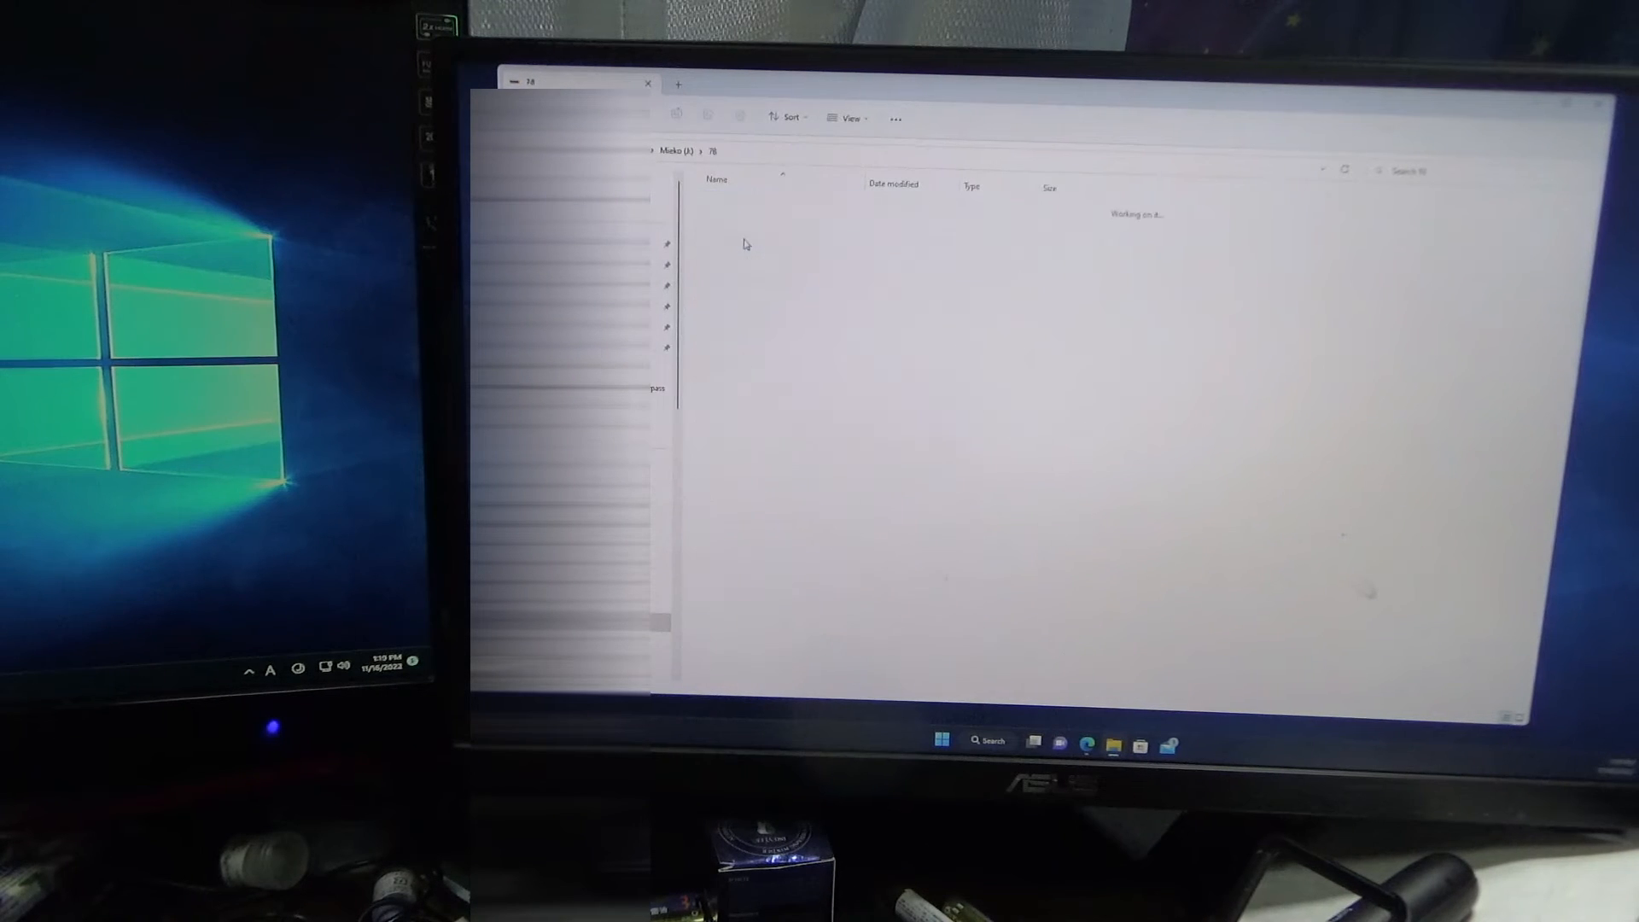
left_click(672, 150)
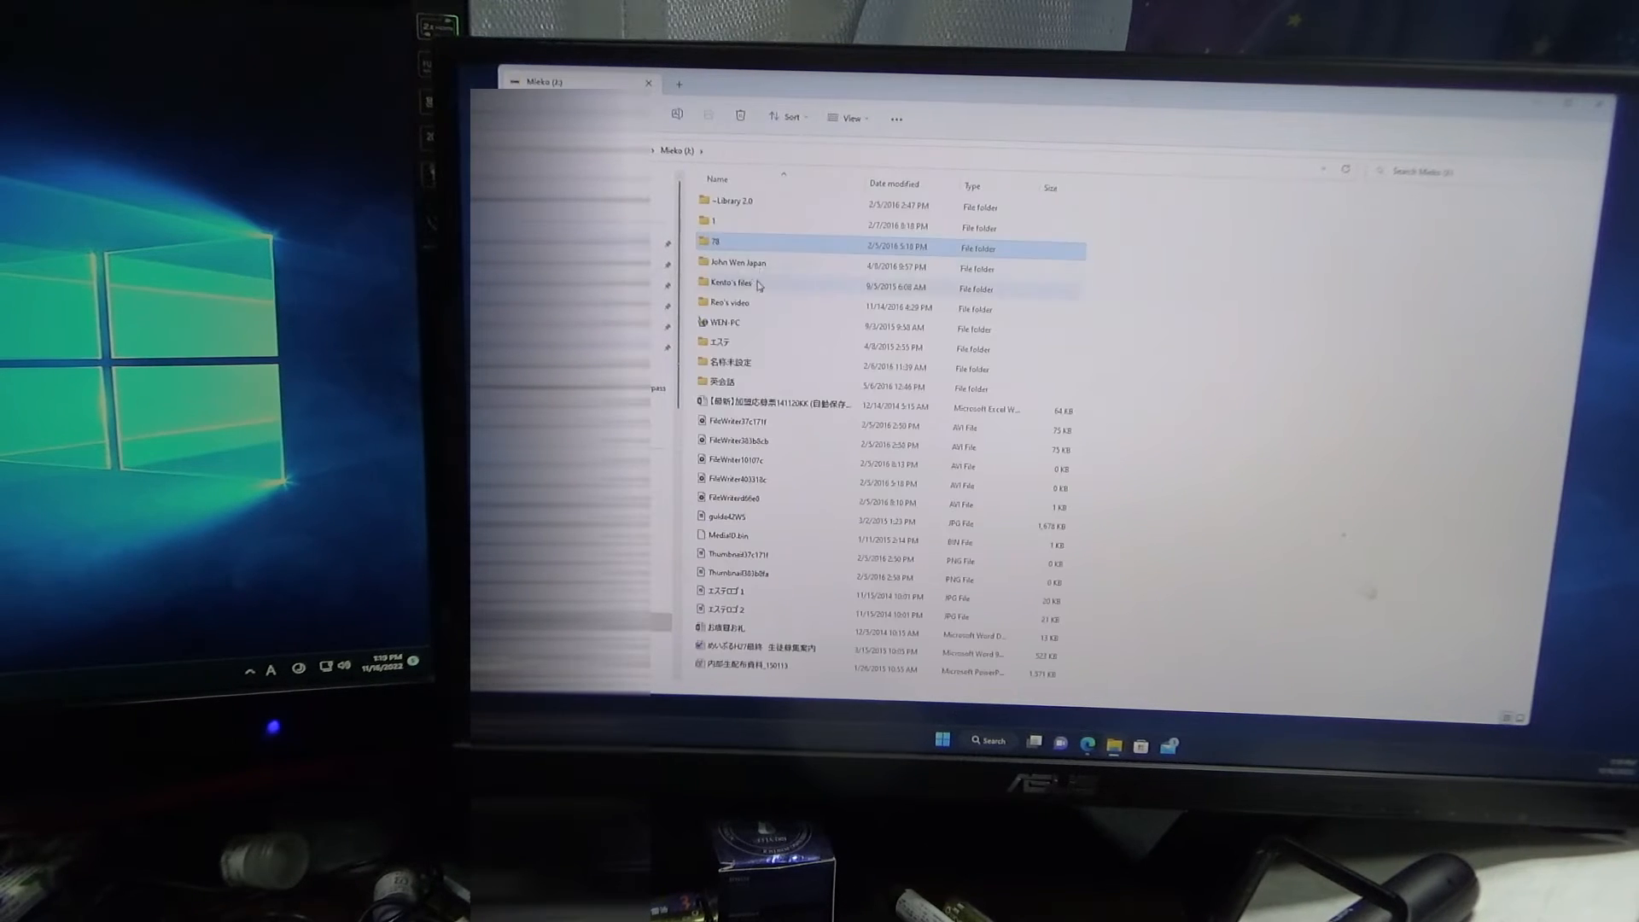
left_click(752, 264)
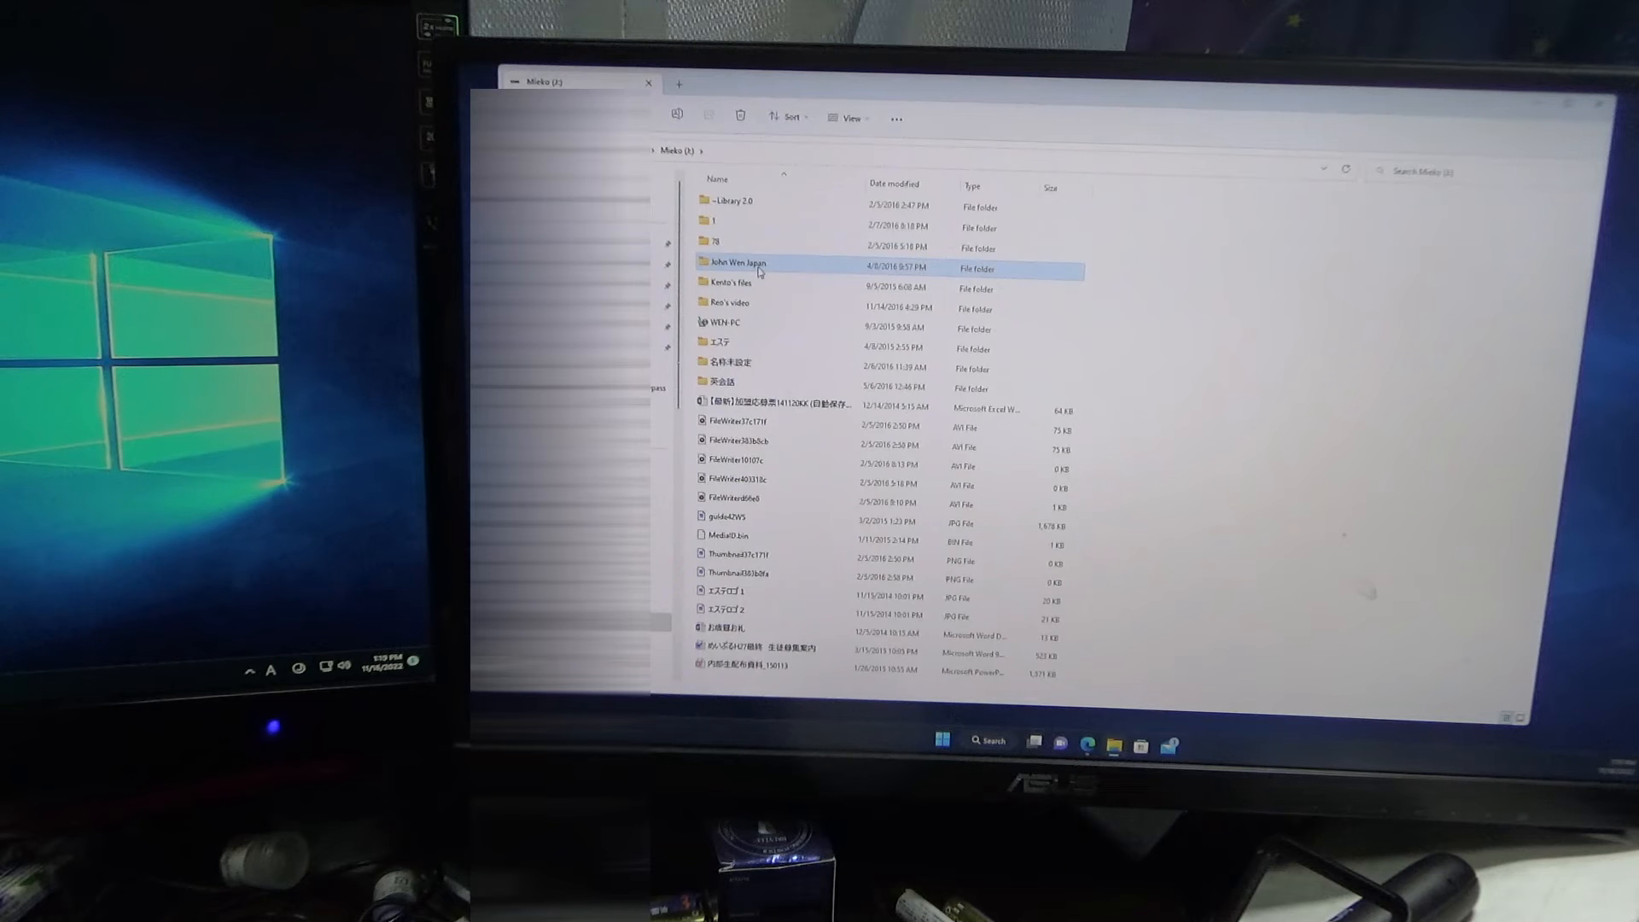
double_click(734, 262)
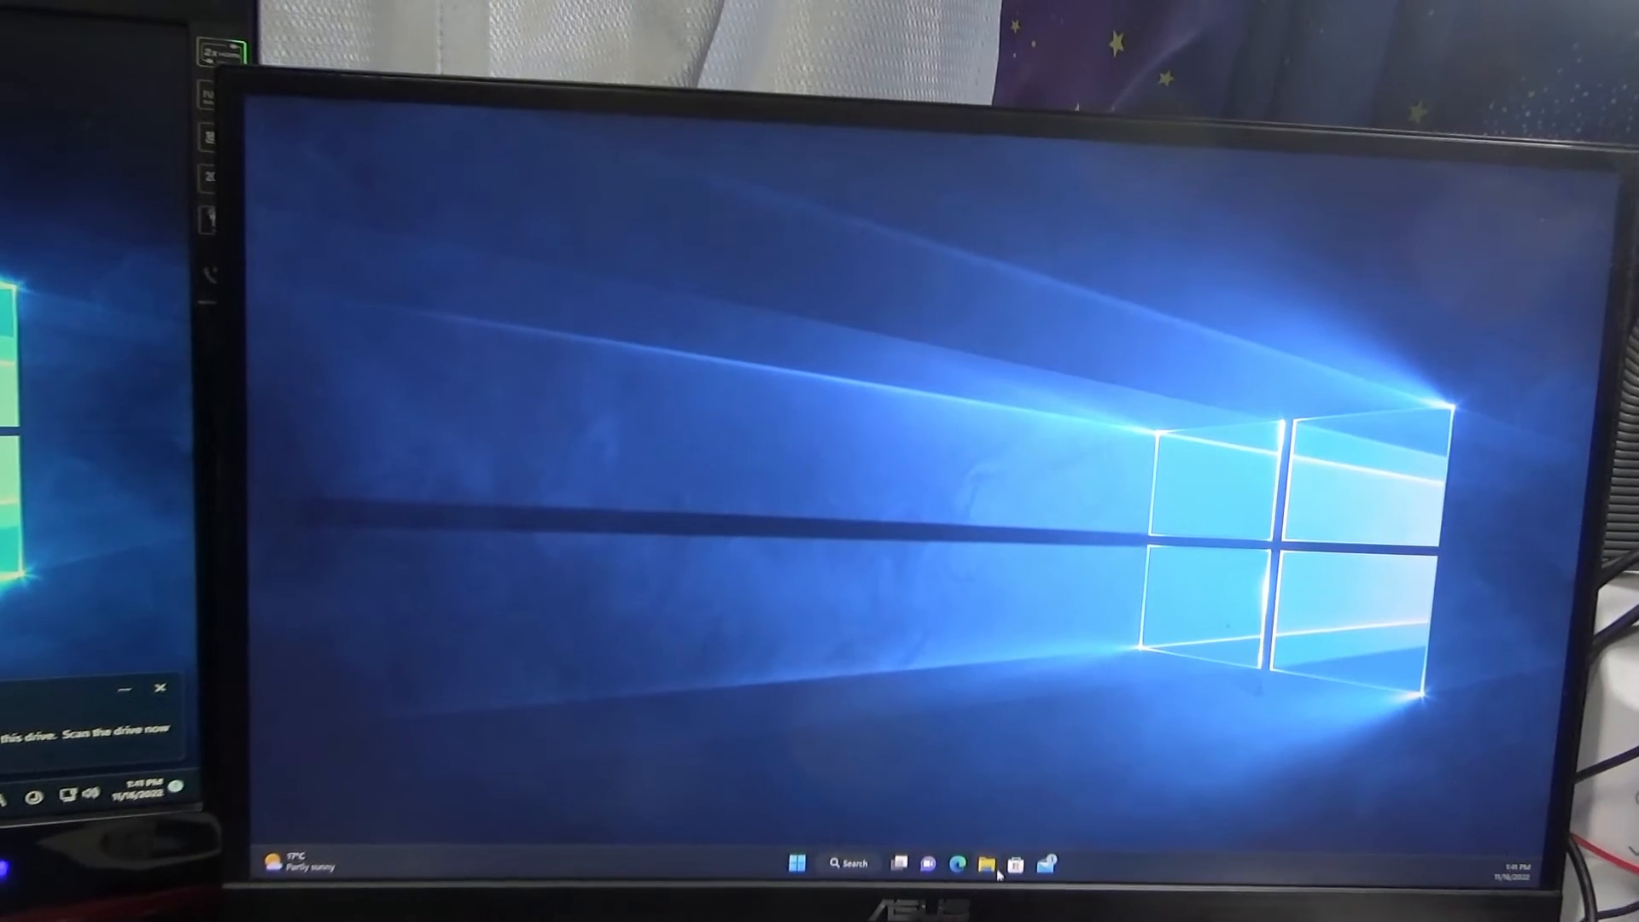
- Reopen File Explorer from the taskbar to show the newly attached drive's folders
left_click(986, 863)
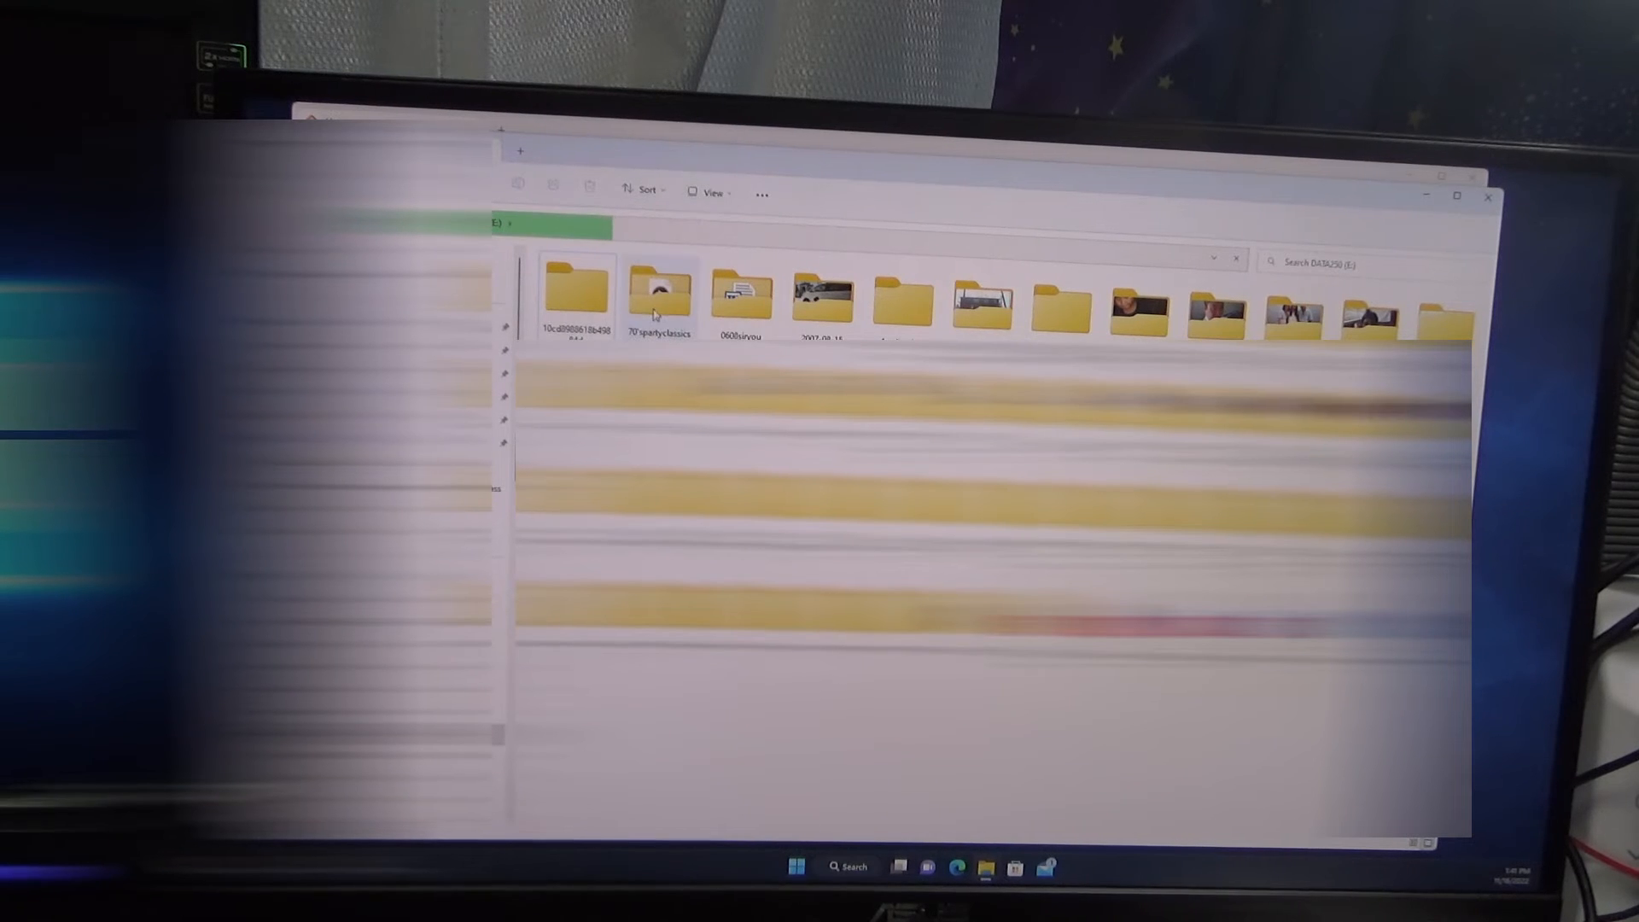
mouse_move(658, 298)
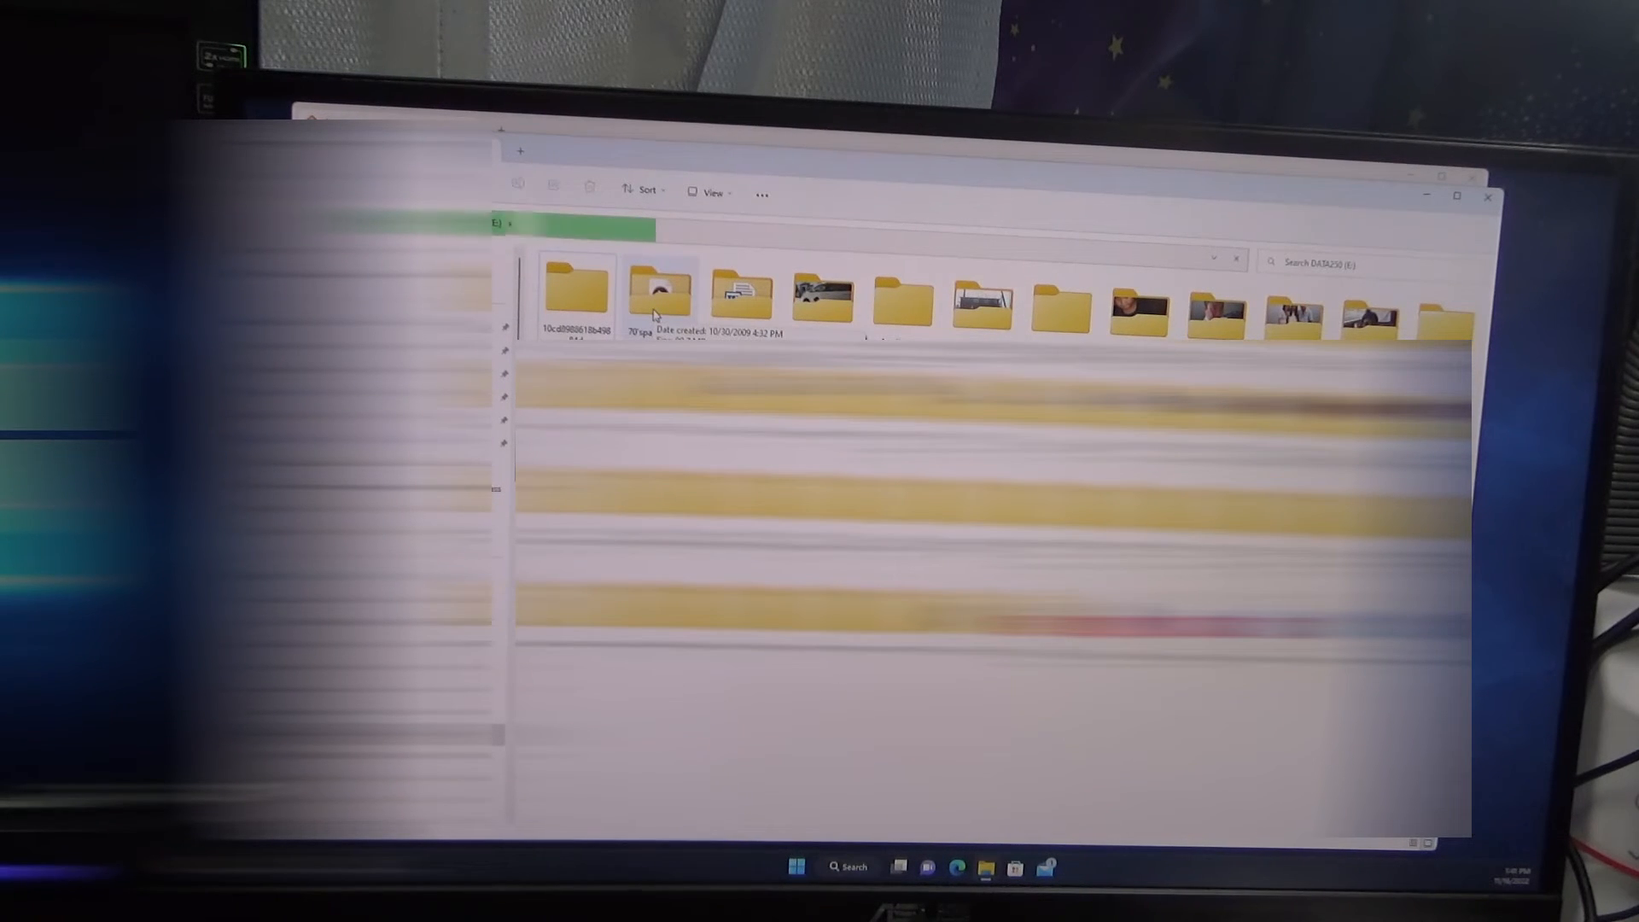